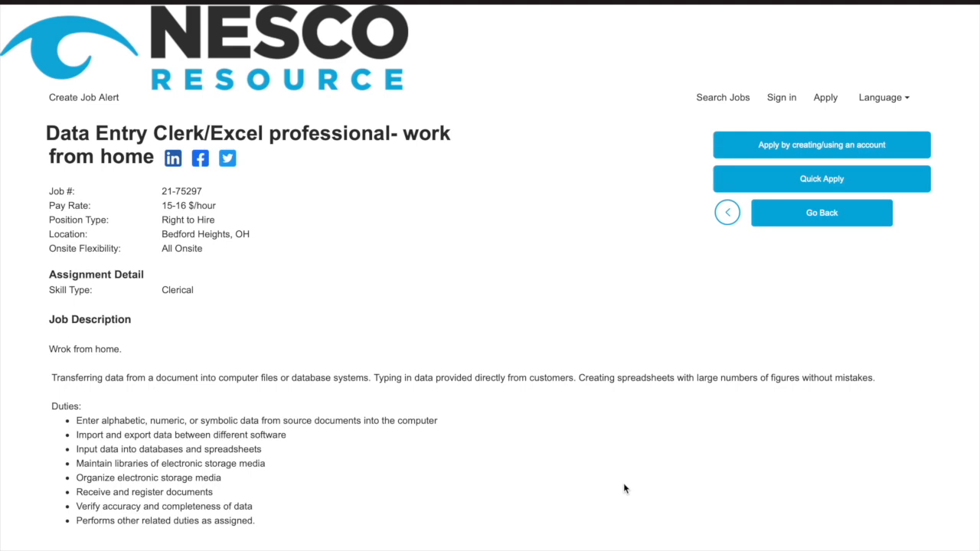
mouse_move(435, 358)
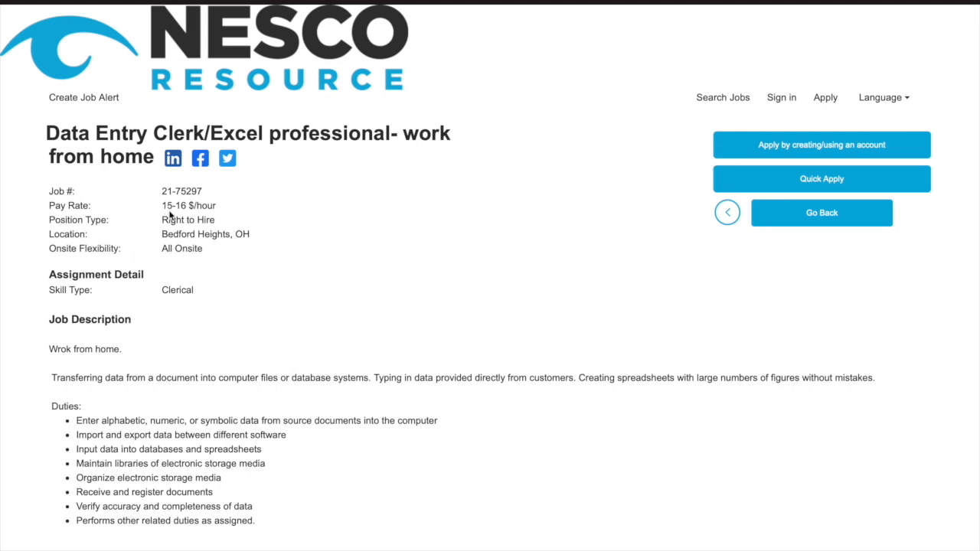
mouse_move(220, 211)
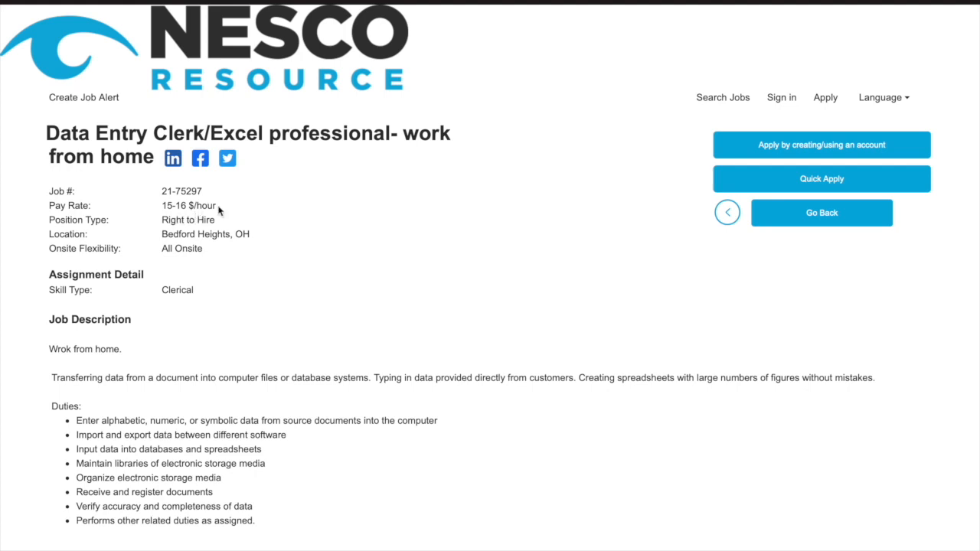
mouse_move(196, 220)
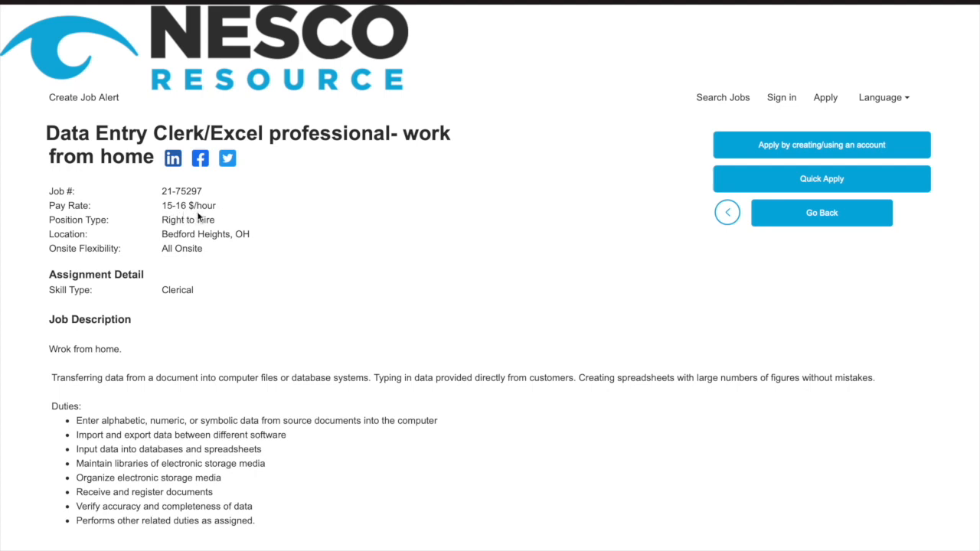
mouse_move(309, 257)
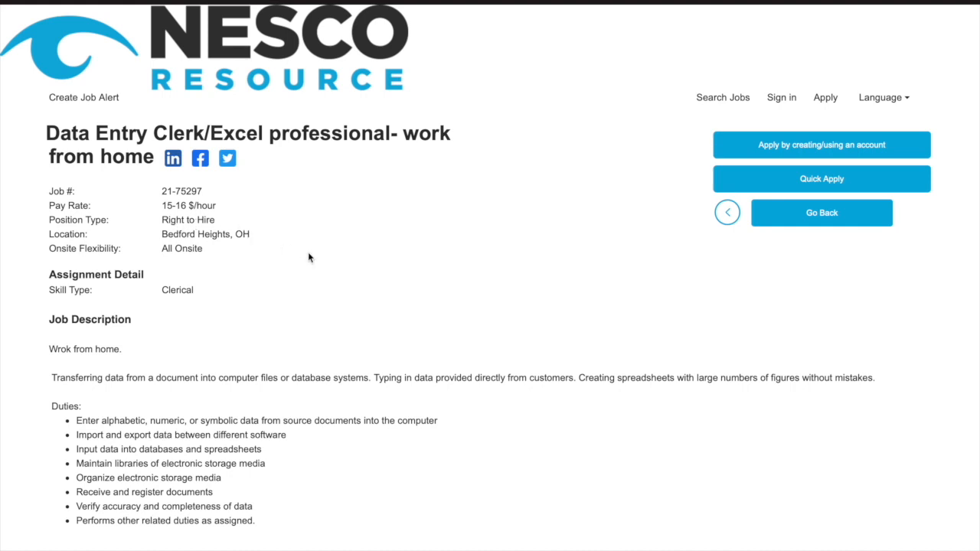
mouse_move(179, 307)
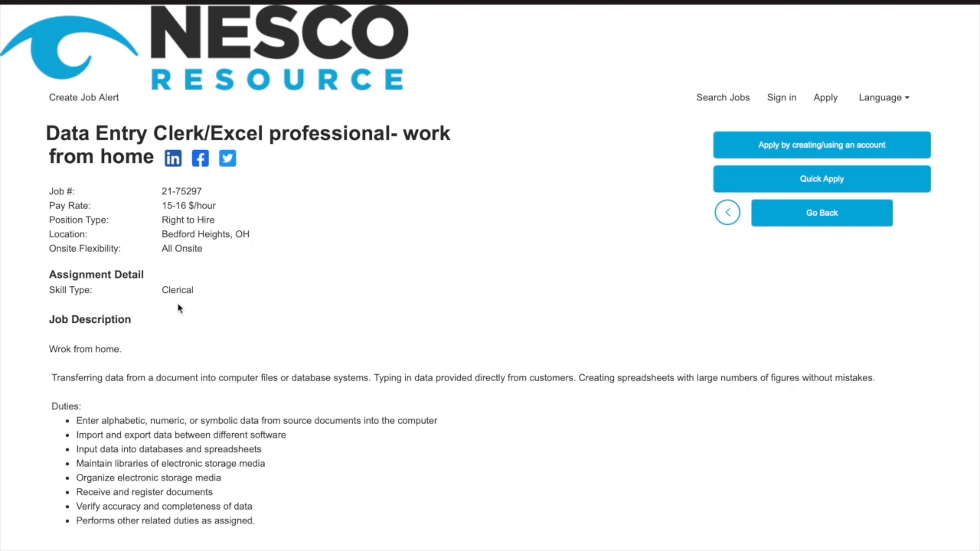
scroll(down, 3)
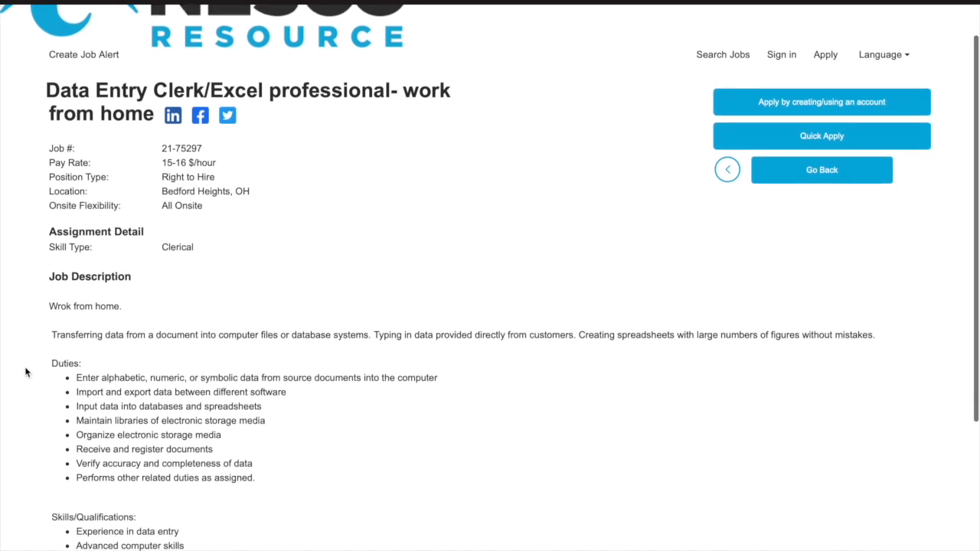
scroll(down, 3)
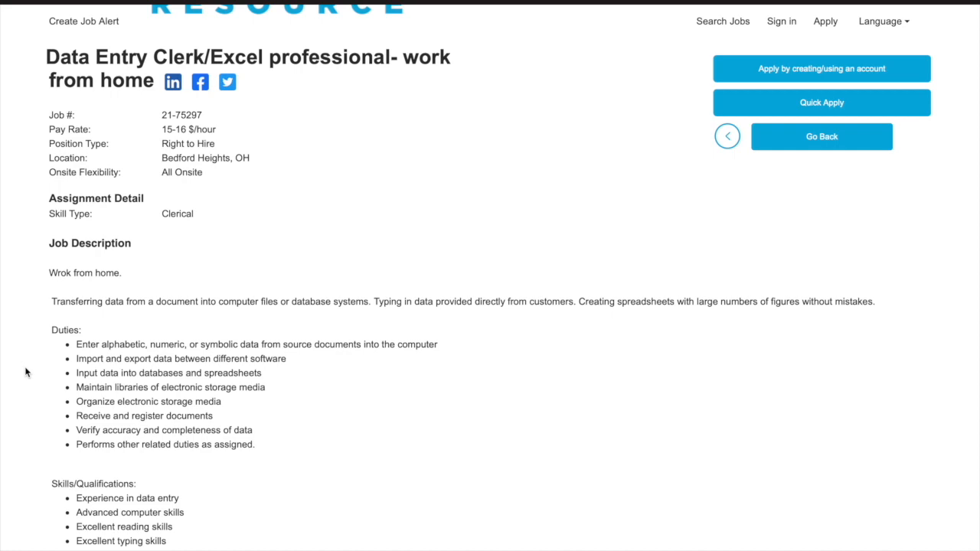
scroll(down, 3)
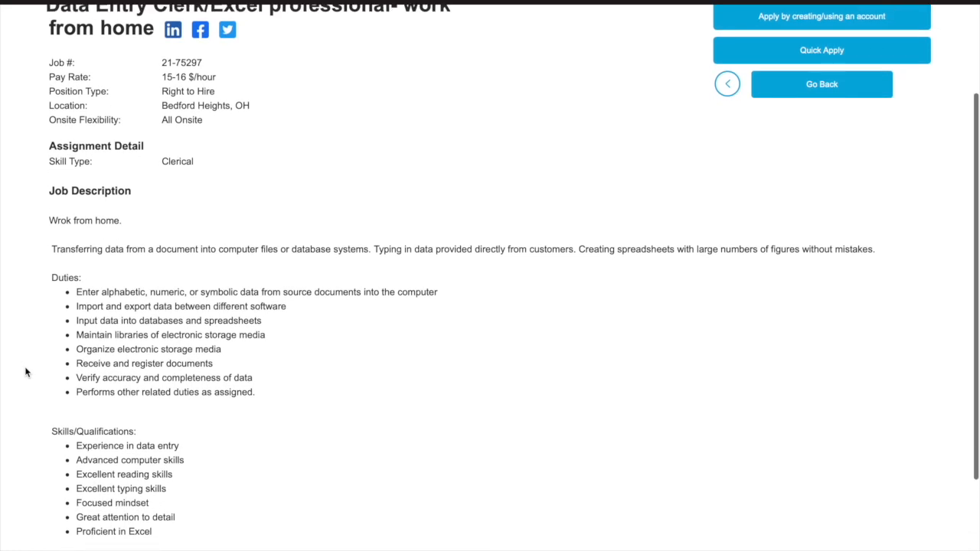
scroll(down, 3)
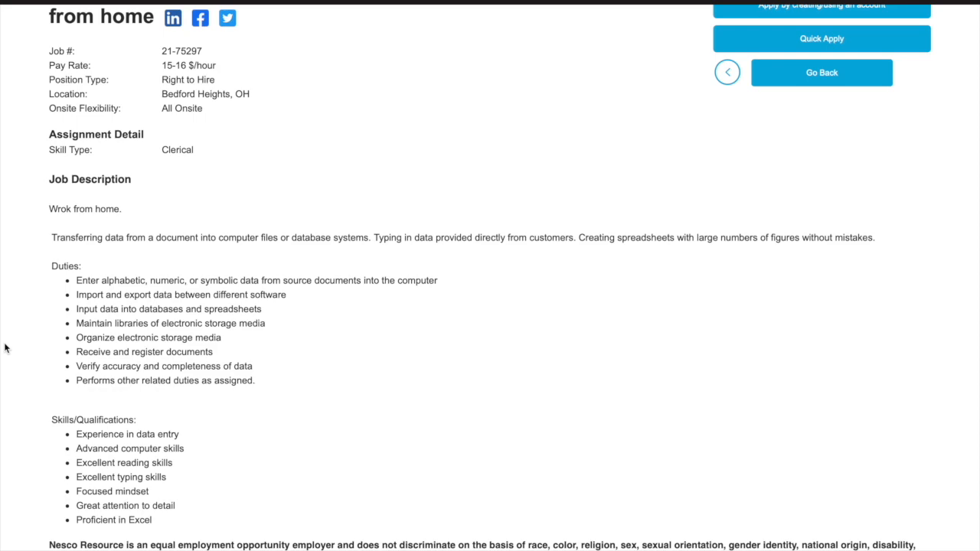
scroll(down, 3)
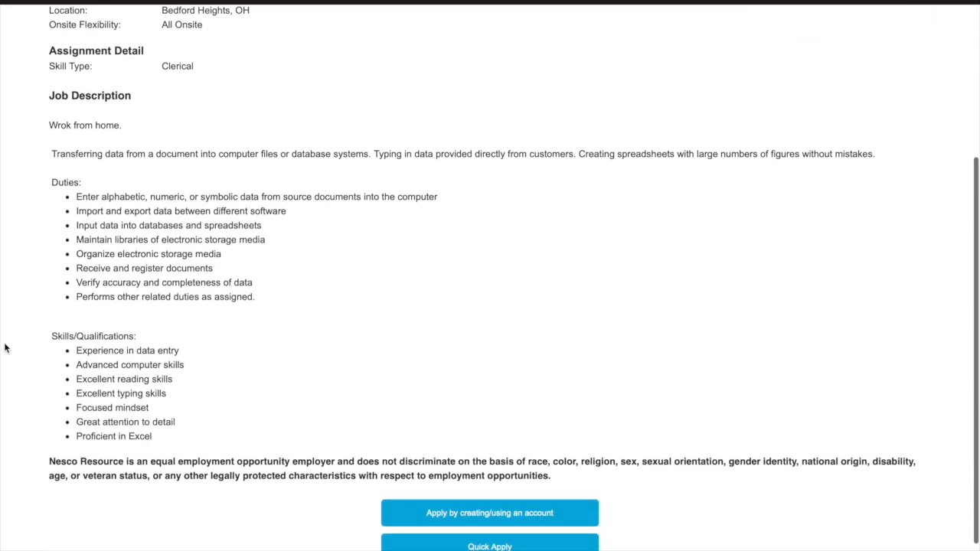
scroll(down, 3)
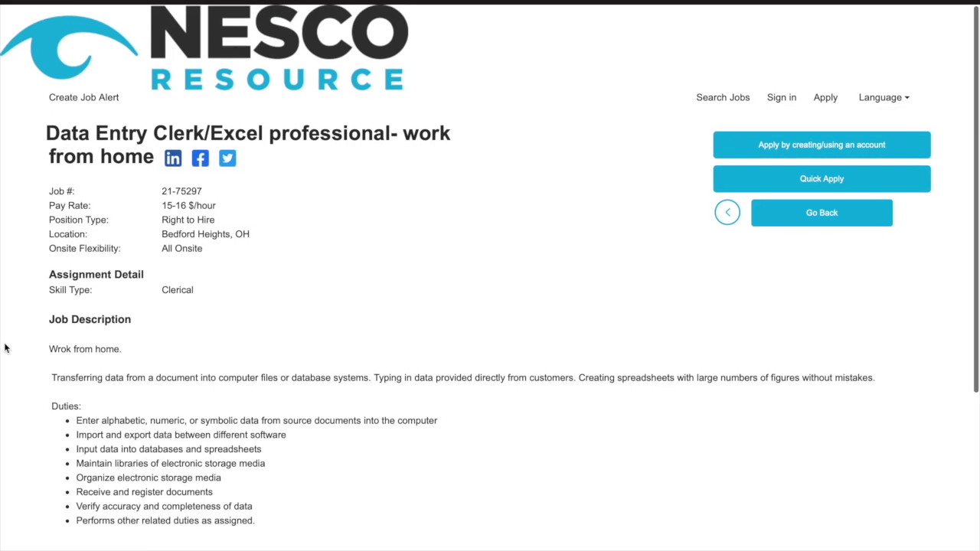
scroll(down, 3)
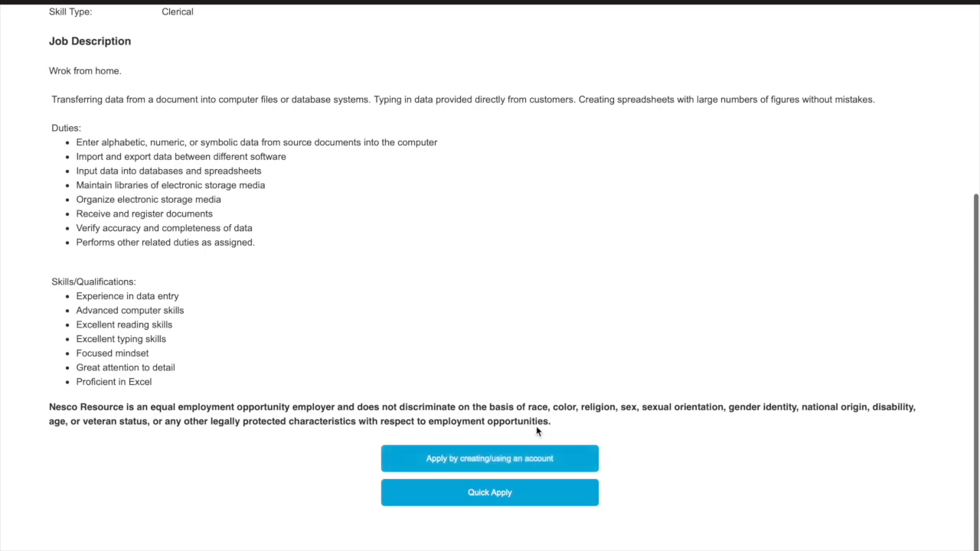
mouse_move(466, 475)
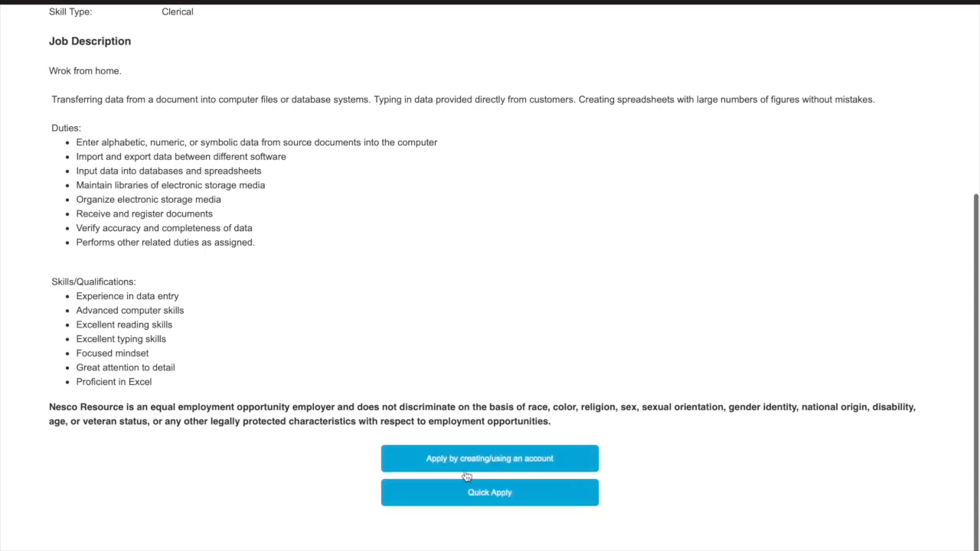
click(490, 493)
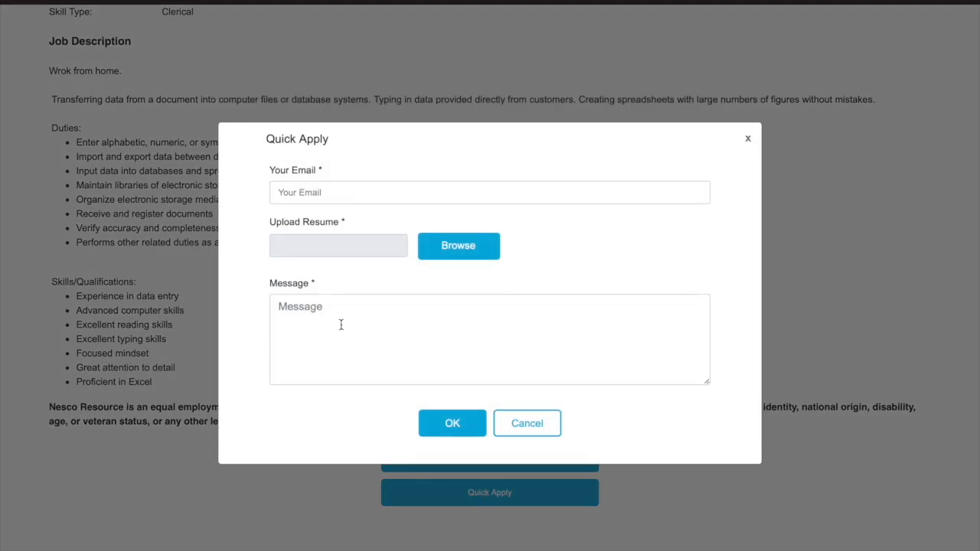
mouse_move(305, 266)
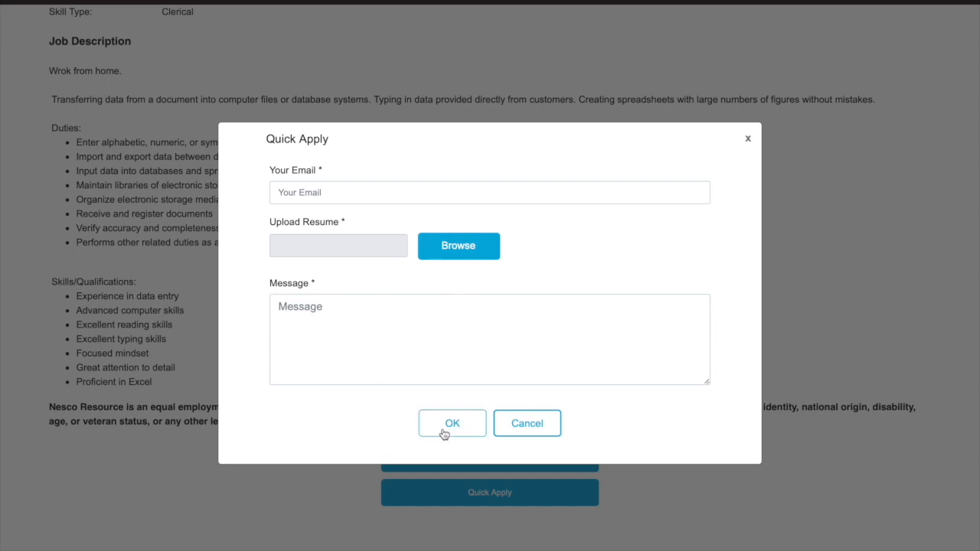
click(452, 423)
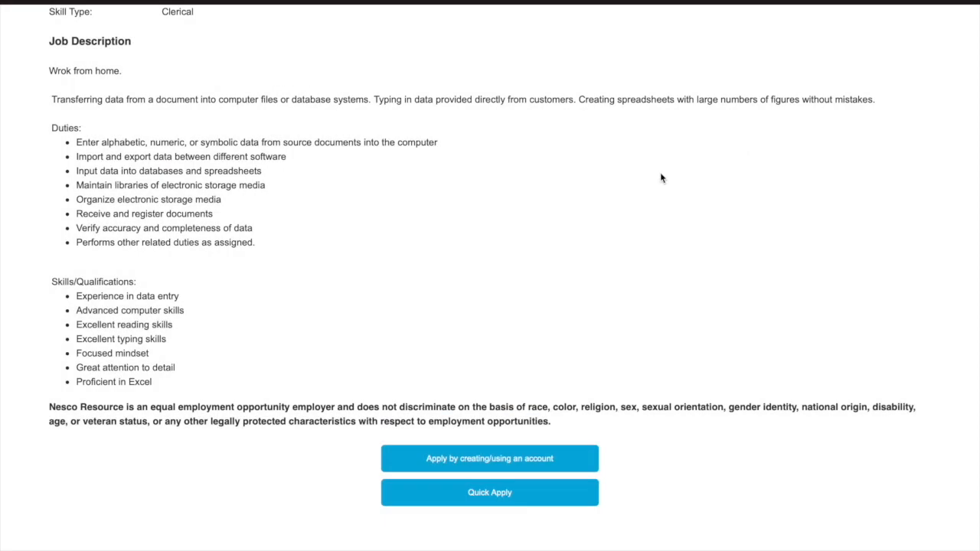
scroll(up, 3)
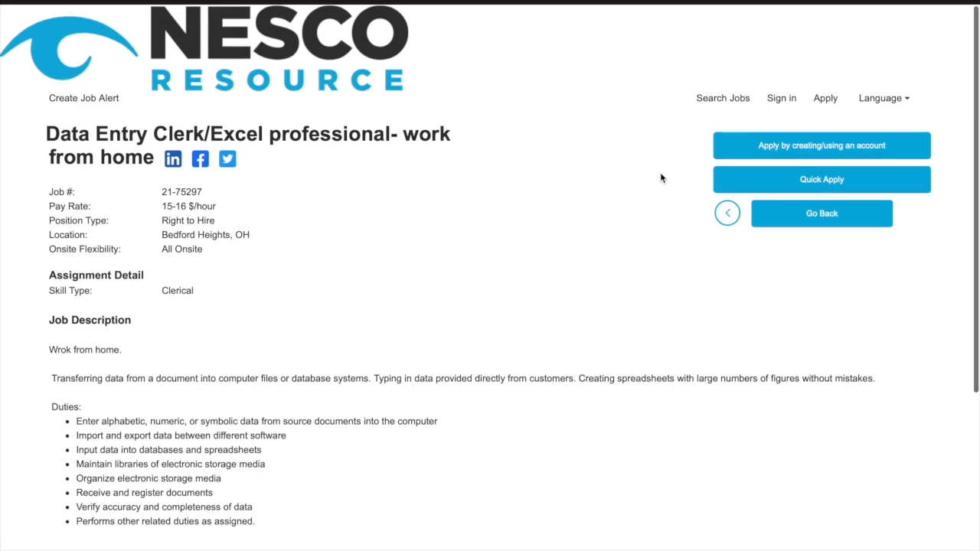
scroll(down, 3)
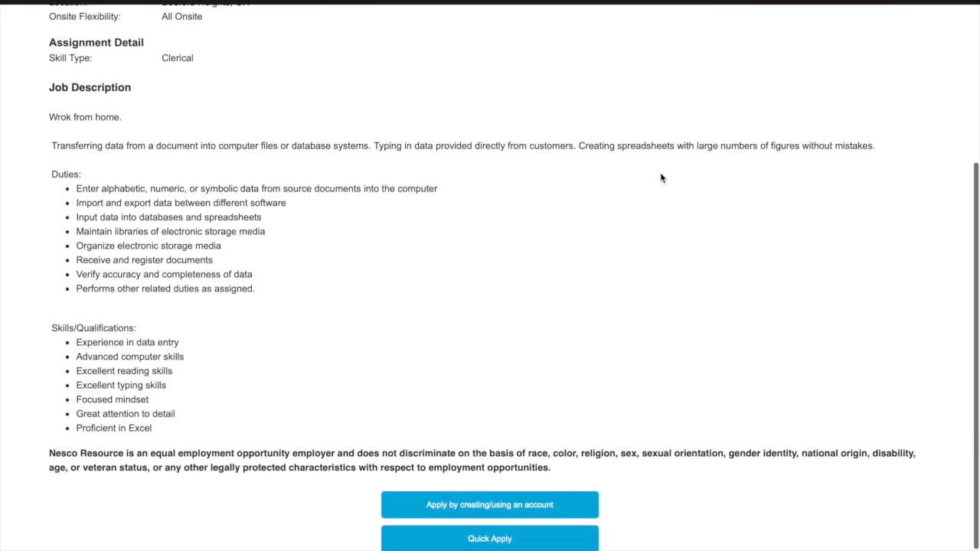
scroll(down, 3)
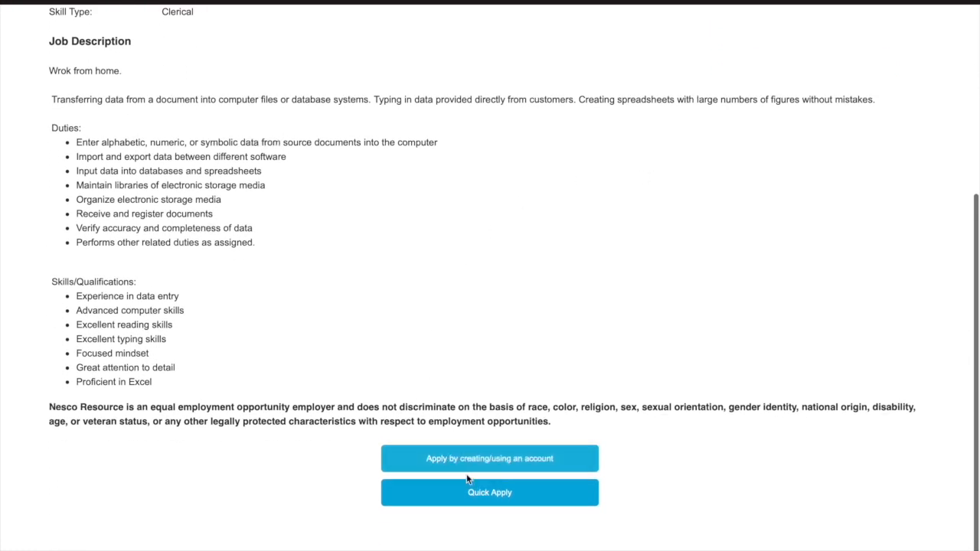
mouse_move(401, 311)
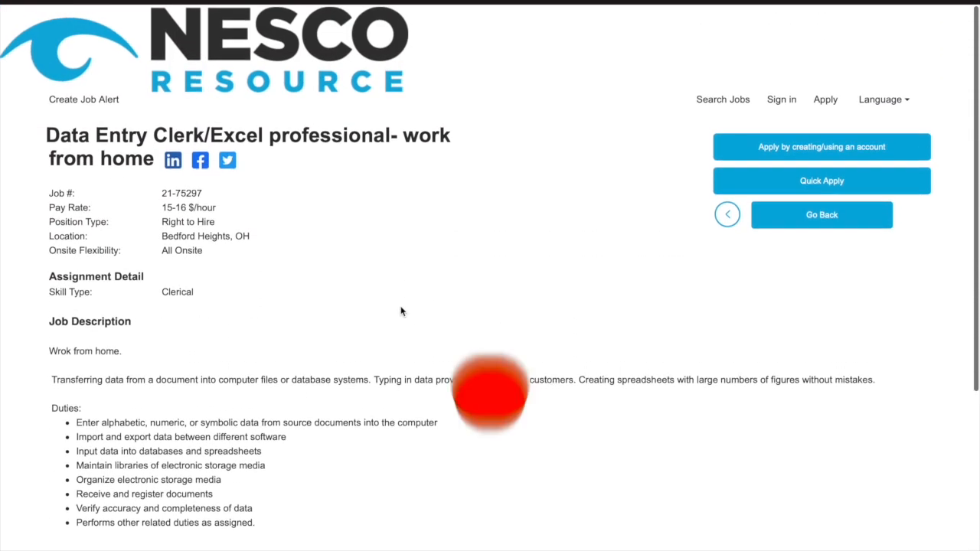
scroll(down, 3)
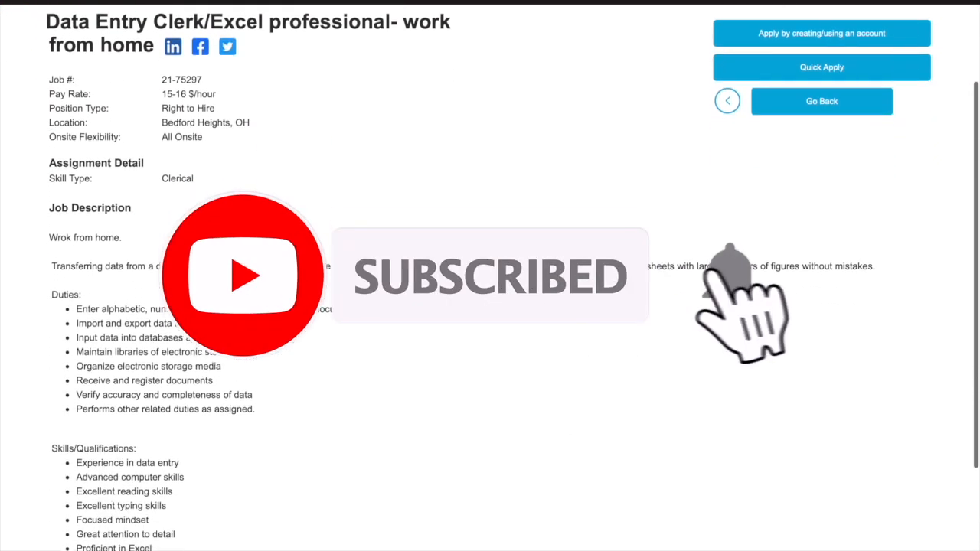
scroll(down, 3)
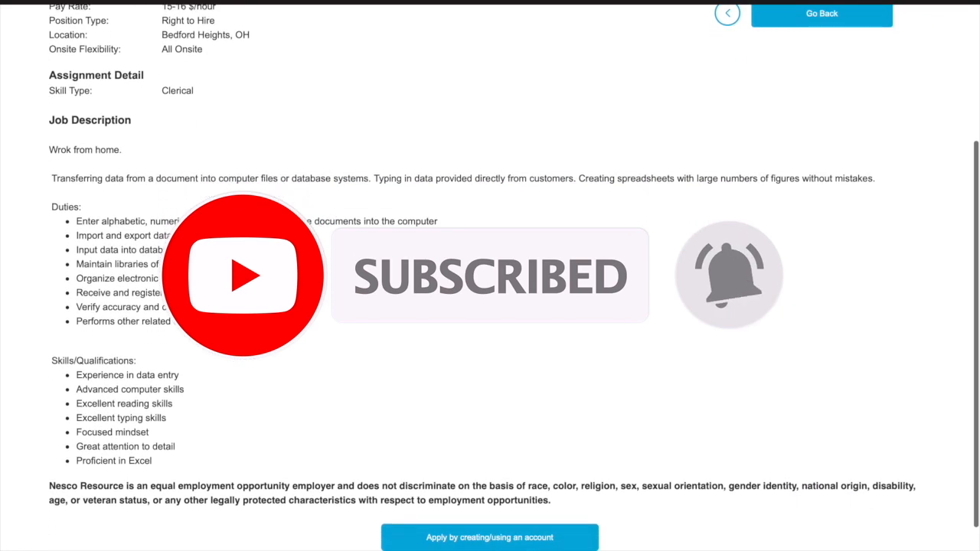
scroll(down, 3)
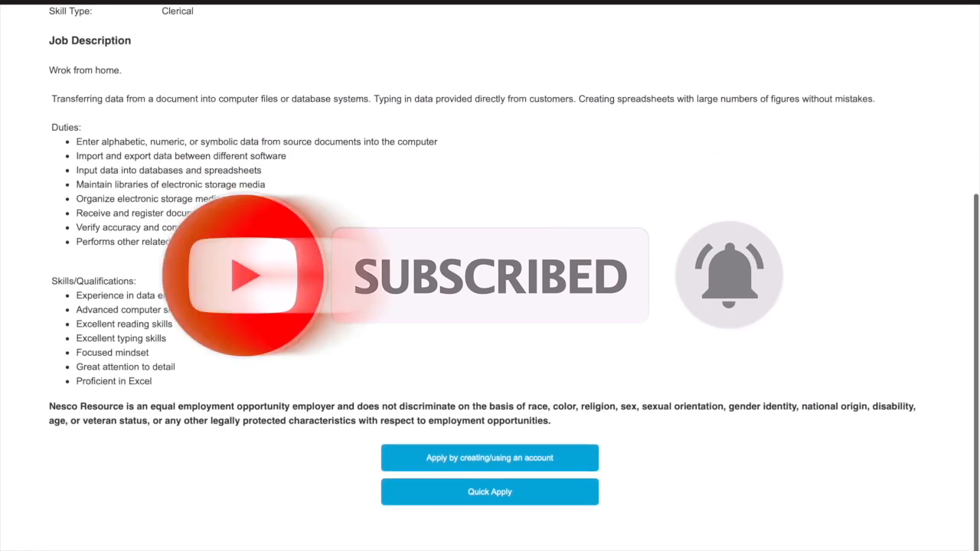
scroll(up, 3)
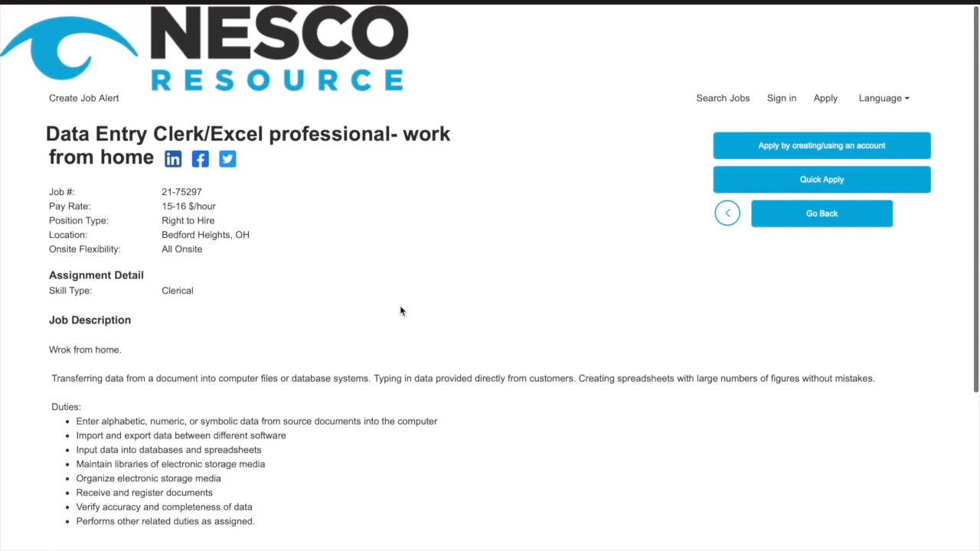
scroll(down, 3)
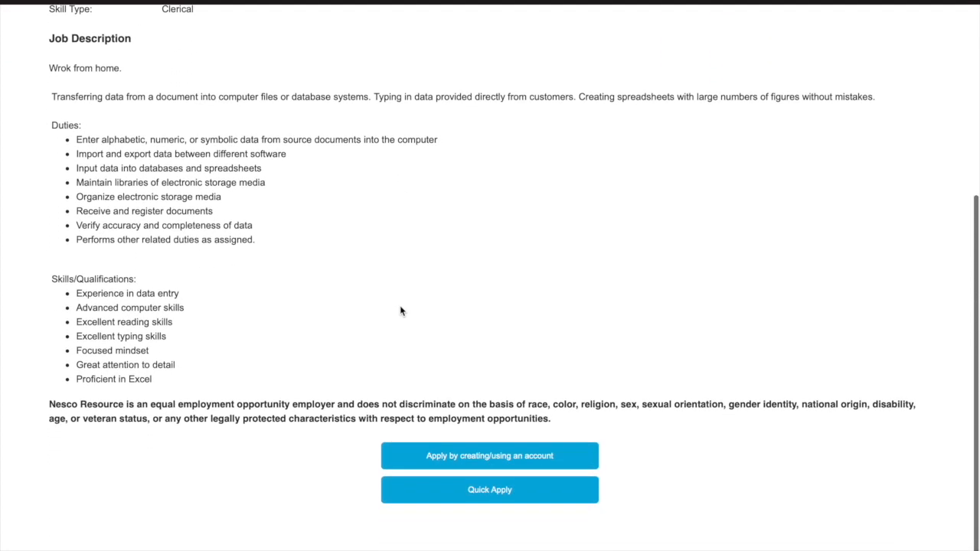
scroll(up, 3)
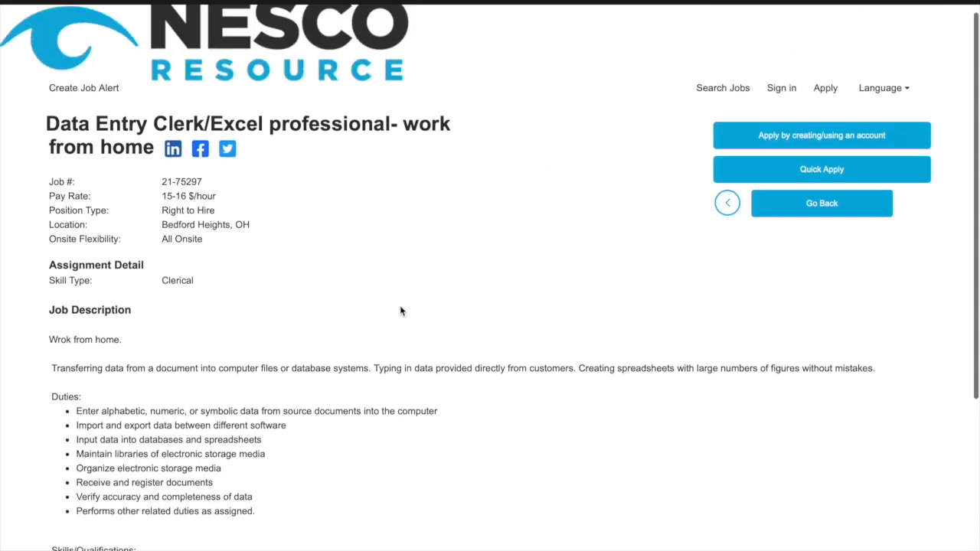